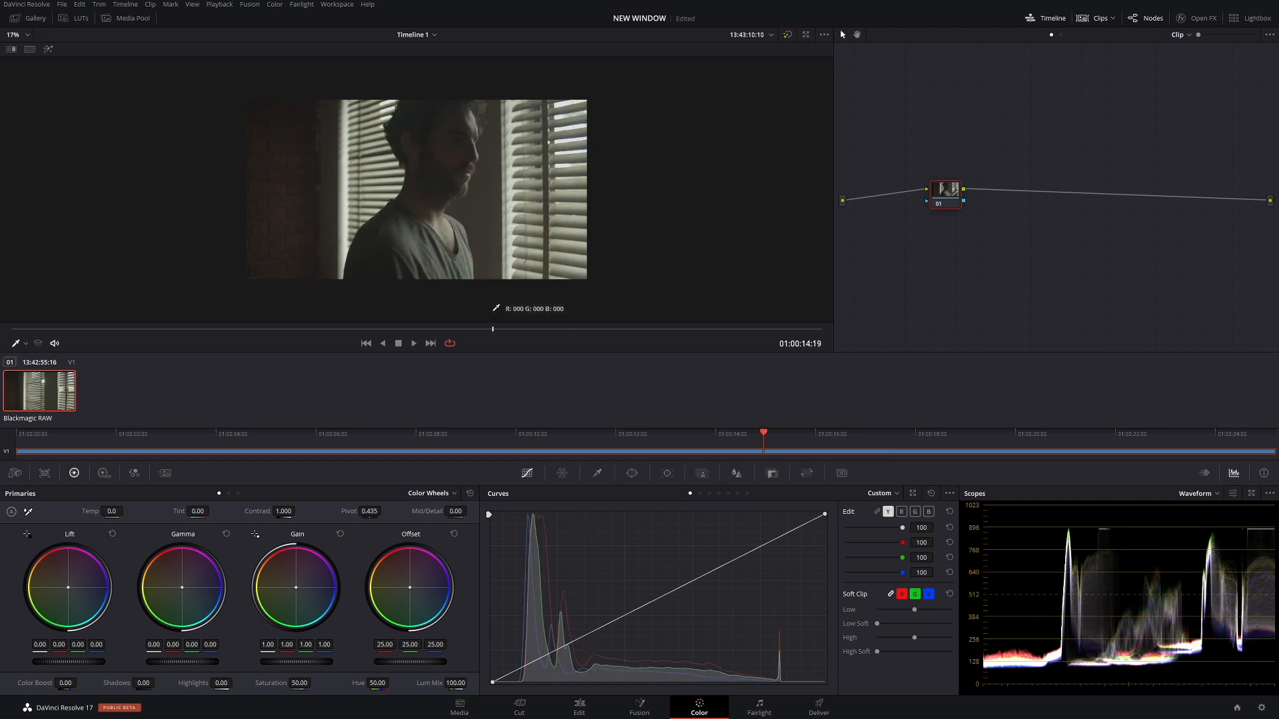
mouse_move(472, 272)
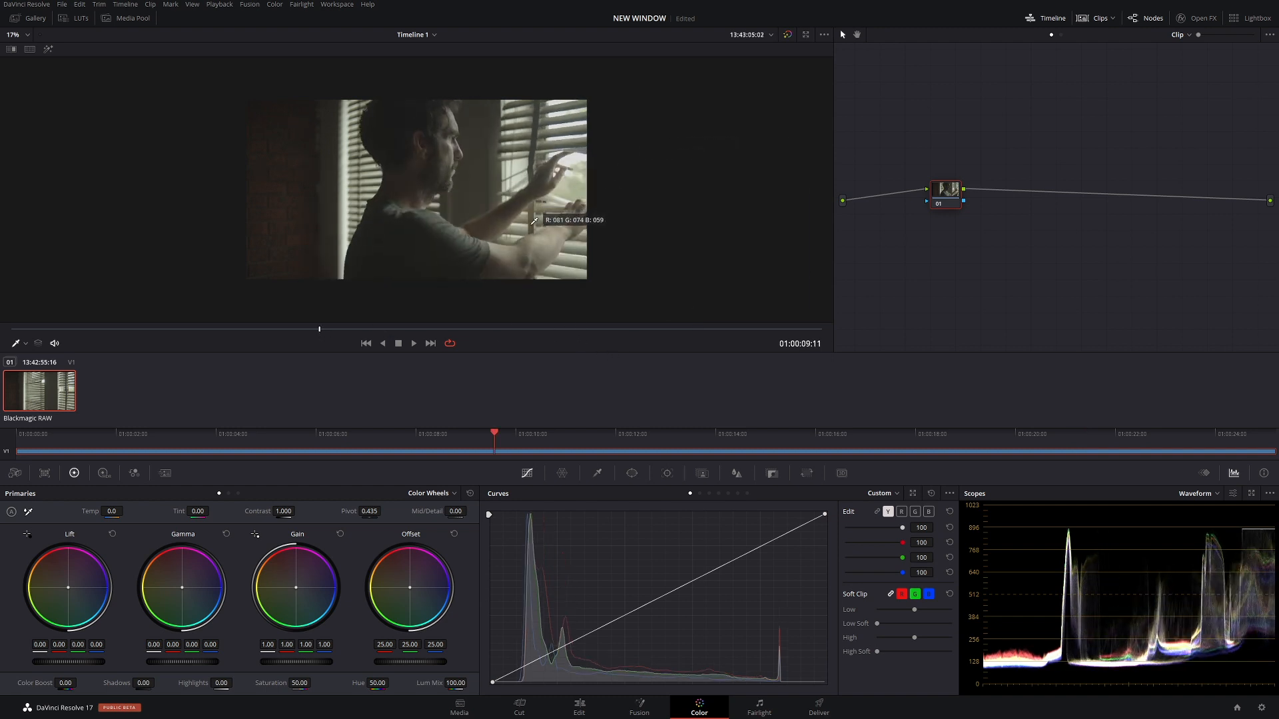
mouse_move(493, 313)
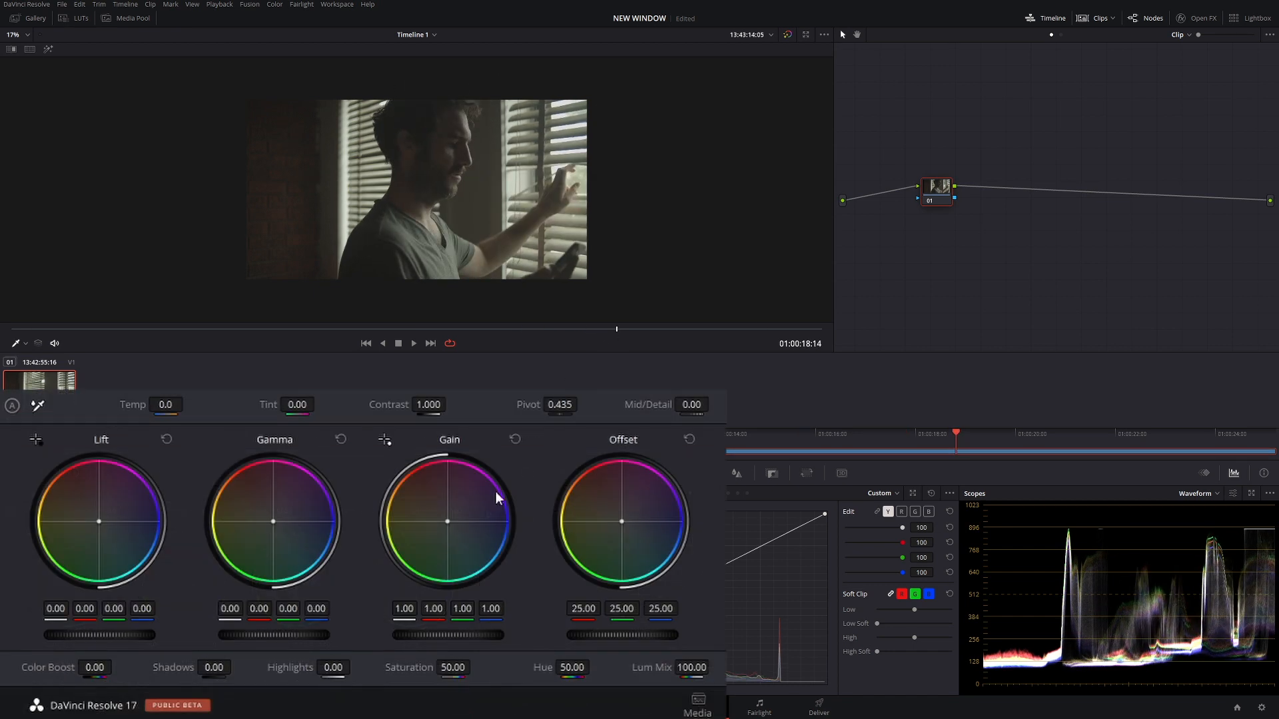
mouse_move(471, 675)
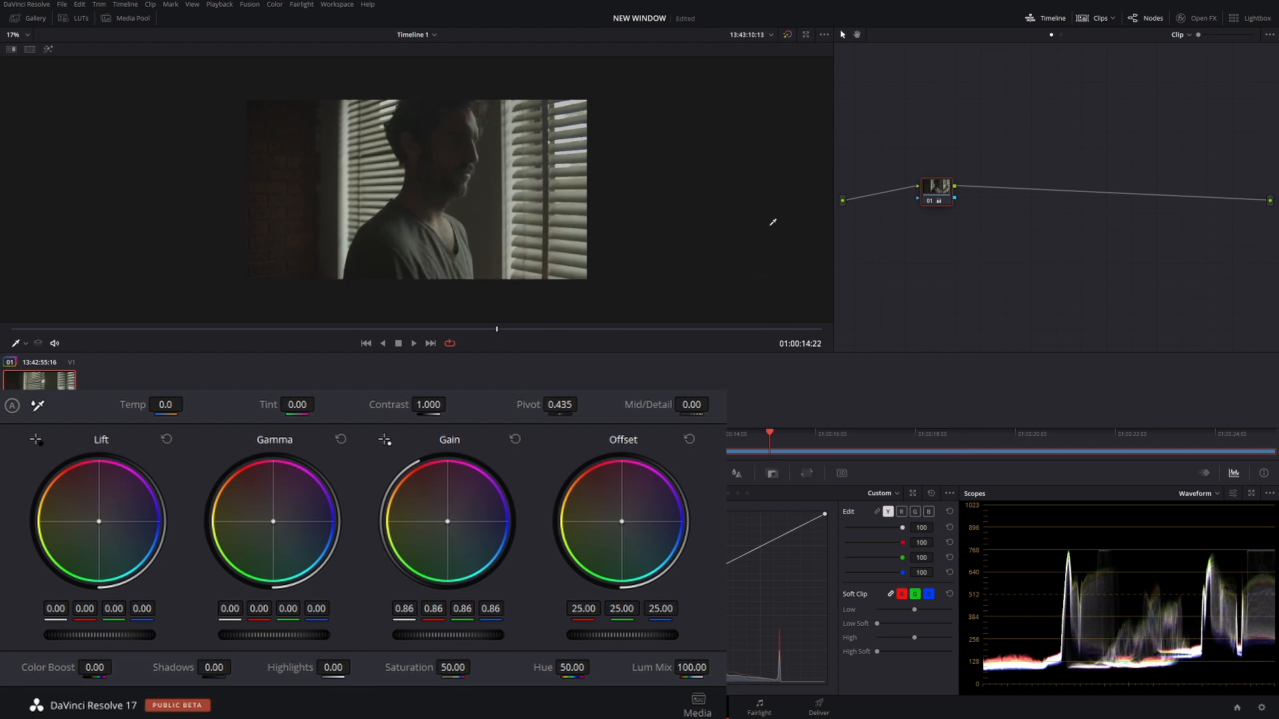
mouse_move(650, 637)
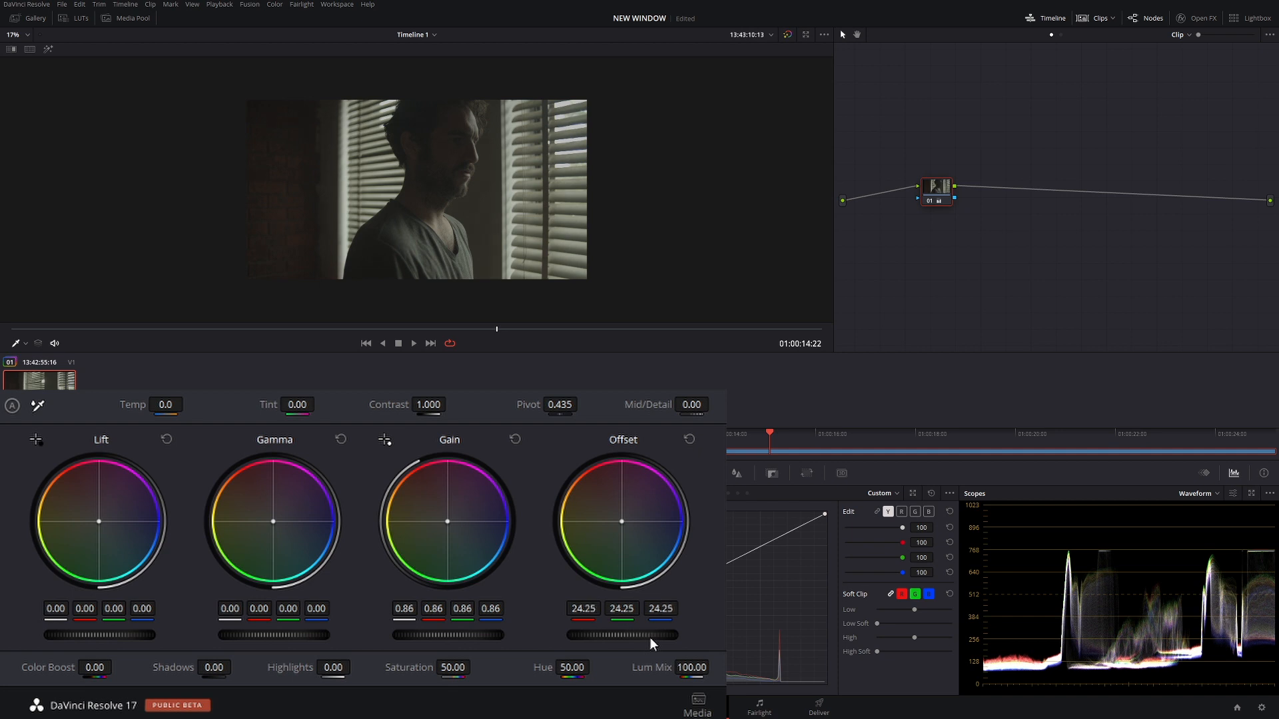
Step: Lower Offset to 20.00 and ease Contrast down to about 0.960 for softer blacks
left_click_drag(622, 635, 604, 635)
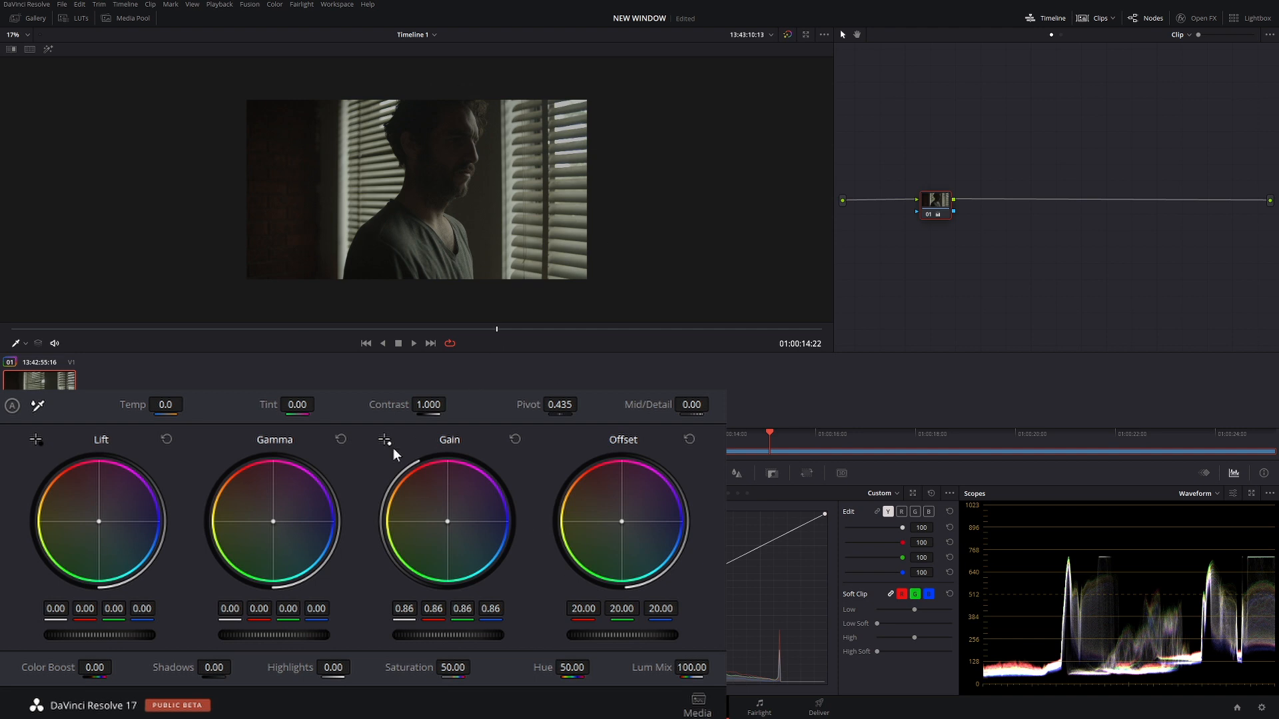
left_click_drag(427, 405, 419, 405)
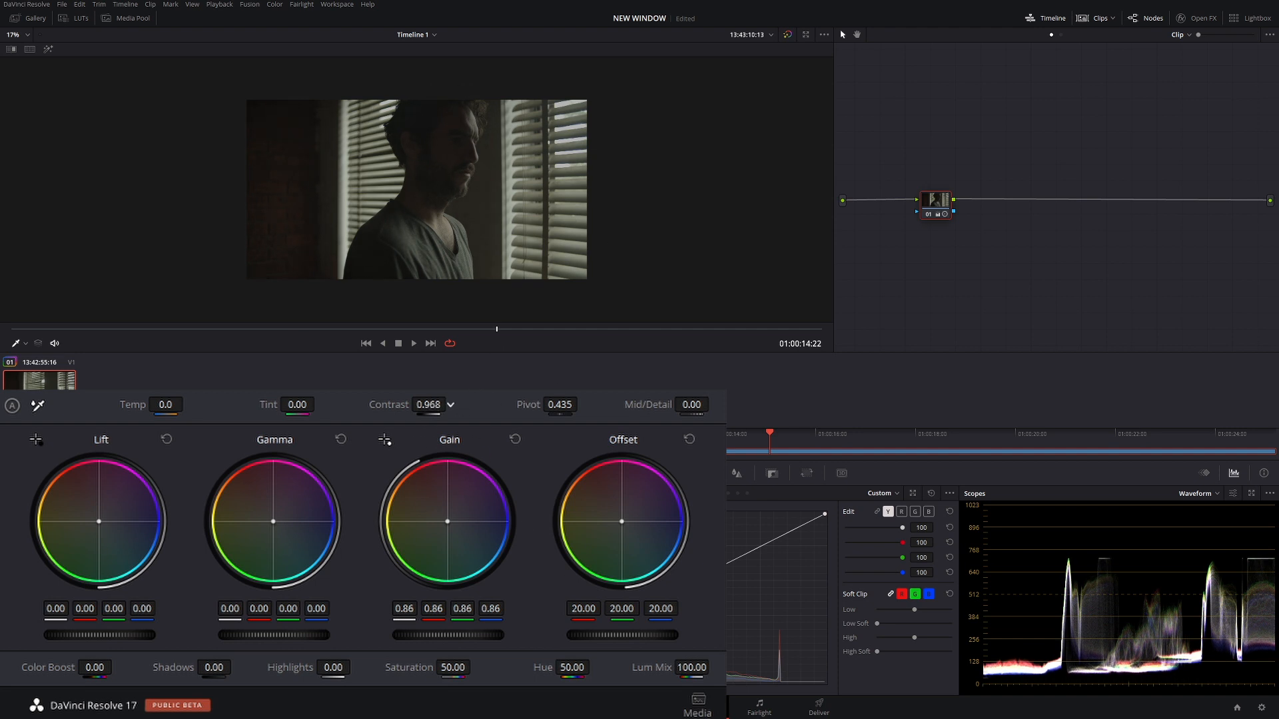
left_click_drag(427, 405, 415, 405)
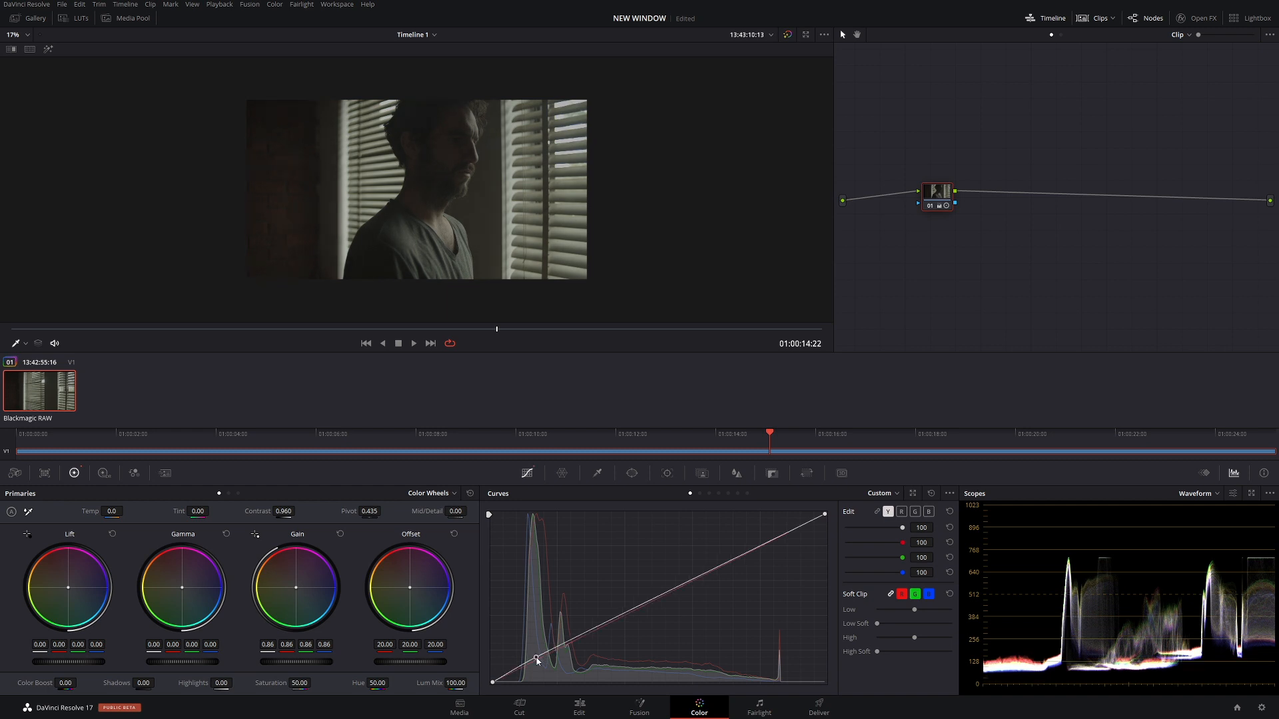
Step: Anchor the curve's shadows, pull the upper mids down, and drop Offset to 17.05
left_click_drag(535, 659, 543, 665)
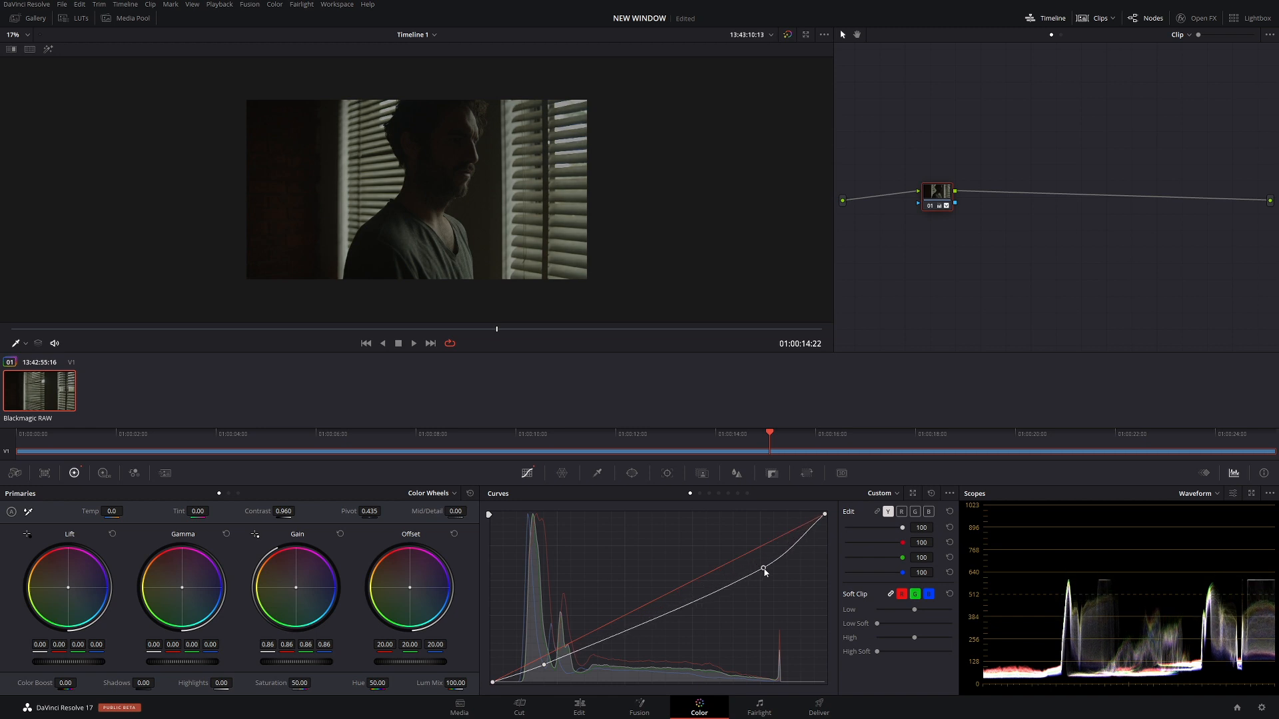
left_click_drag(762, 569, 759, 565)
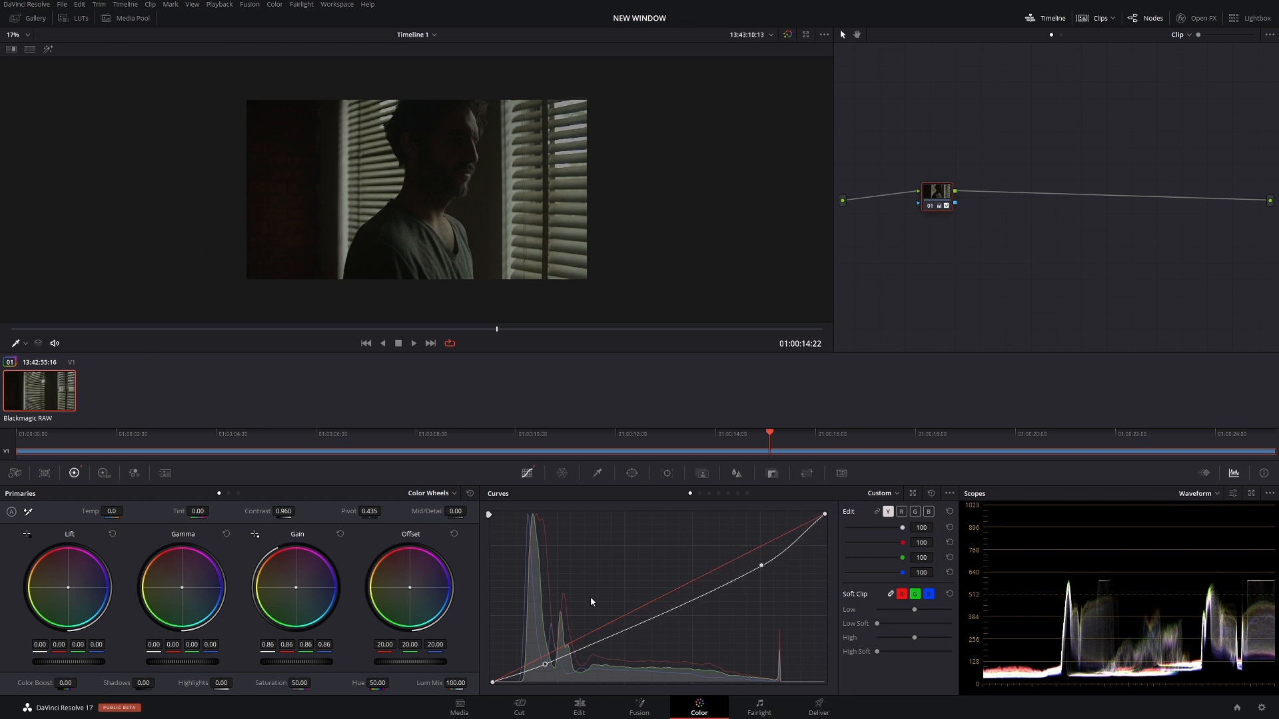
left_click_drag(431, 661, 426, 667)
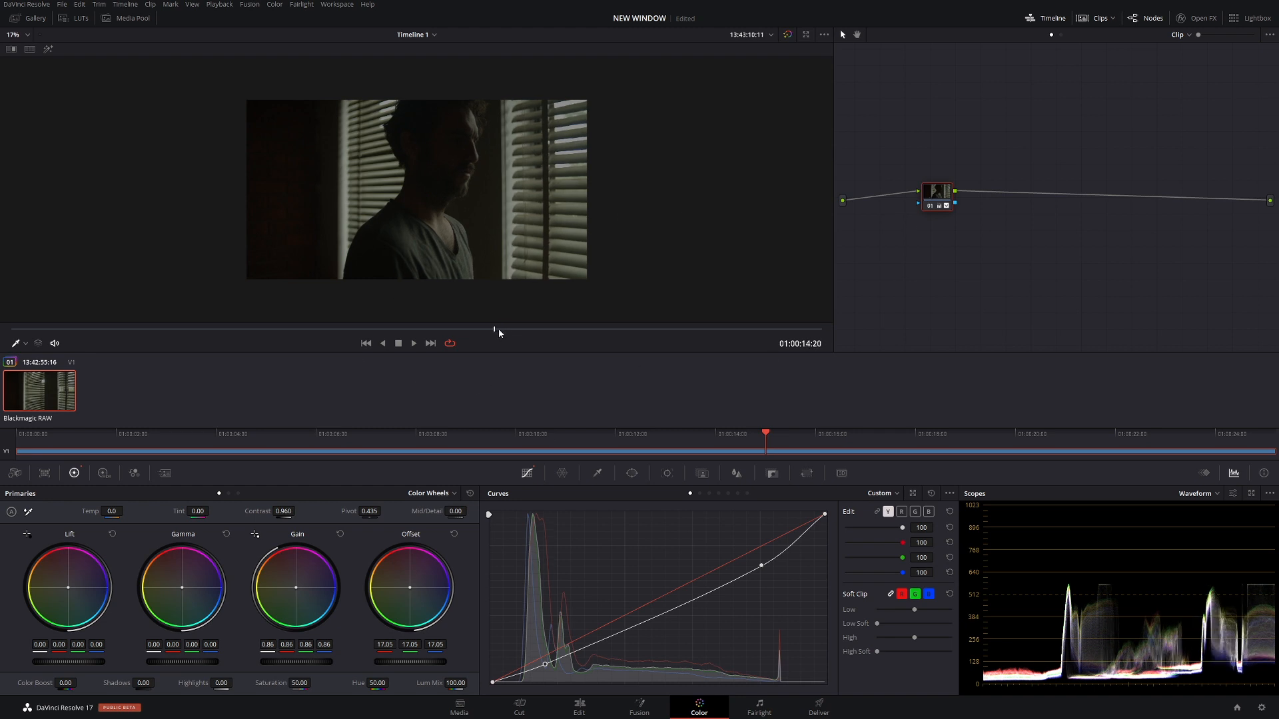
mouse_move(503, 330)
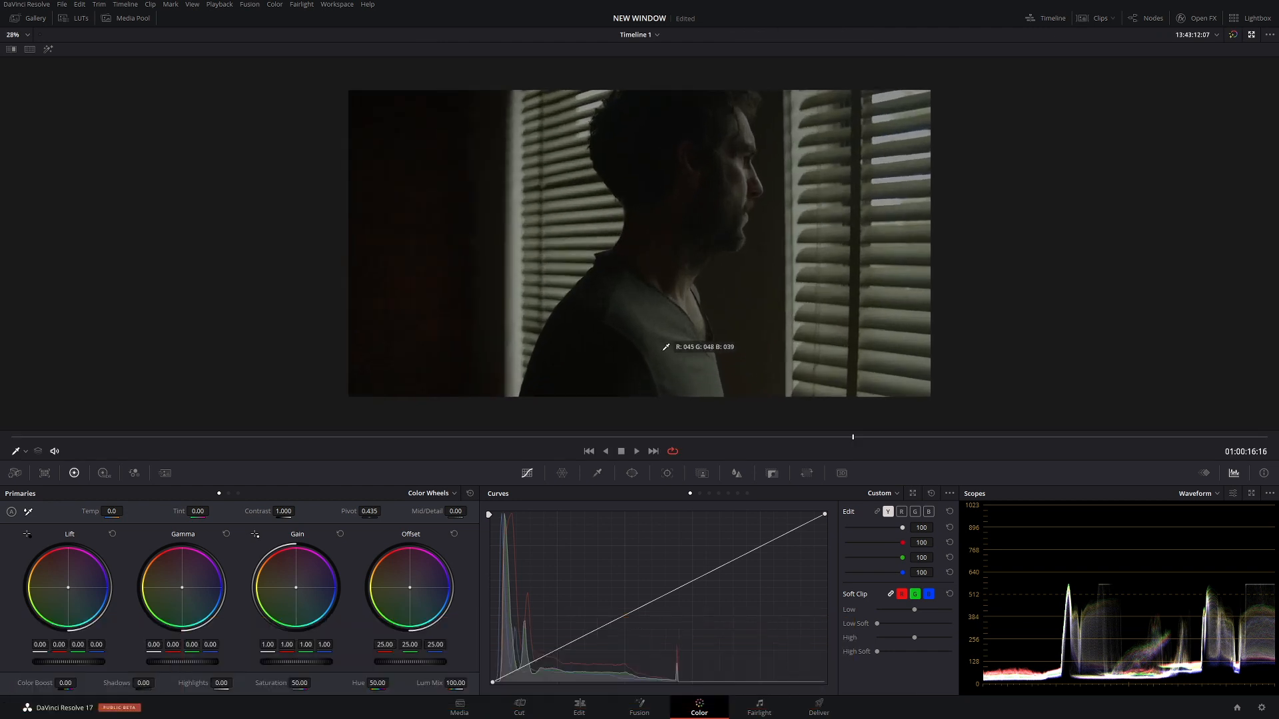
mouse_move(669, 130)
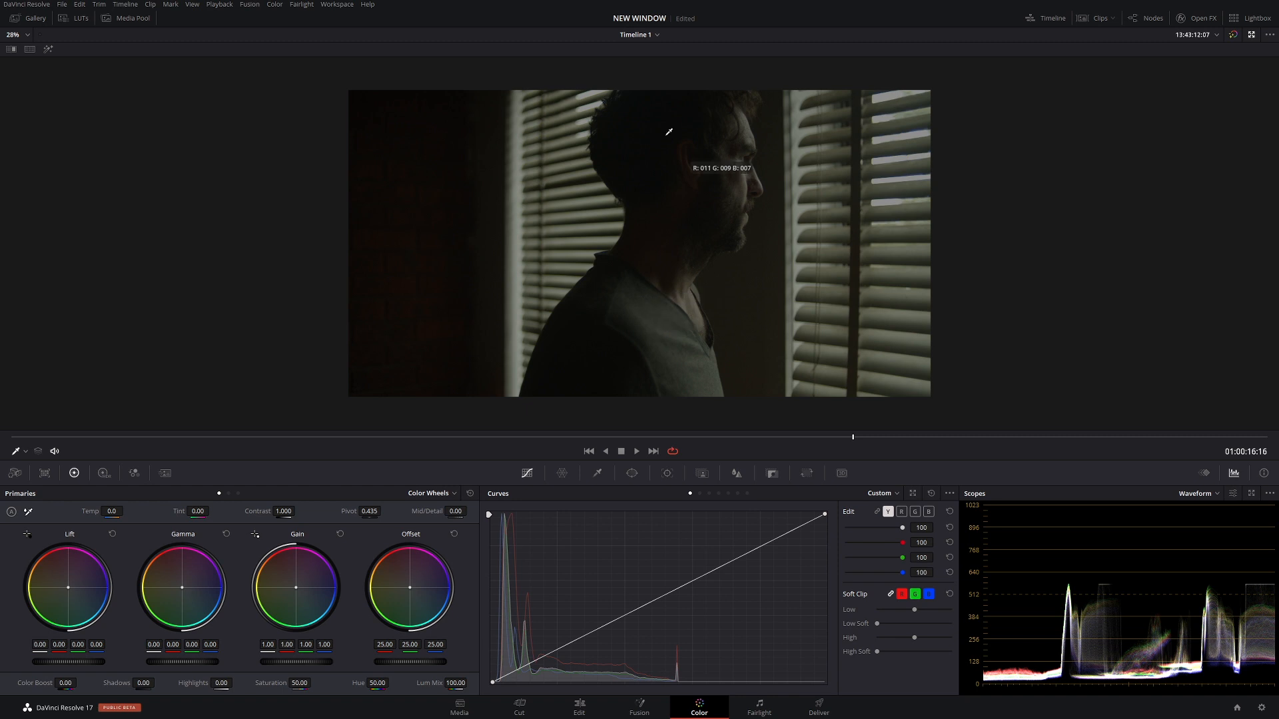
mouse_move(629, 317)
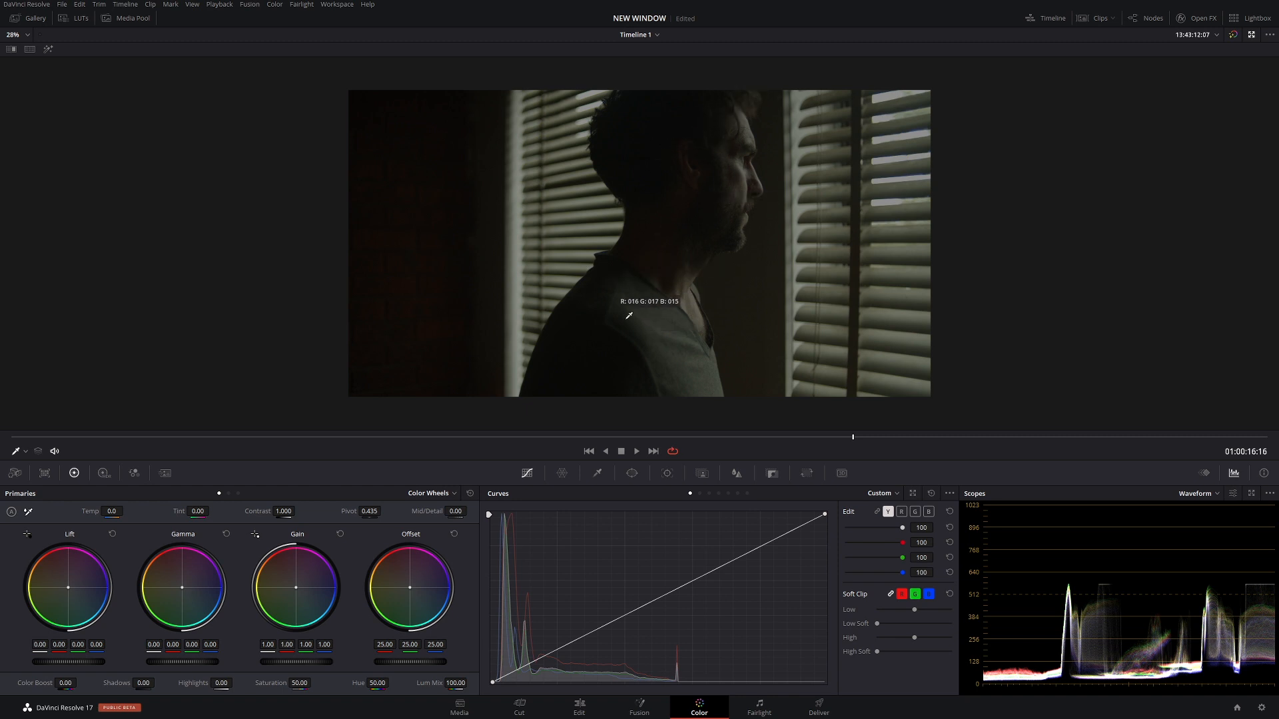
mouse_move(618, 351)
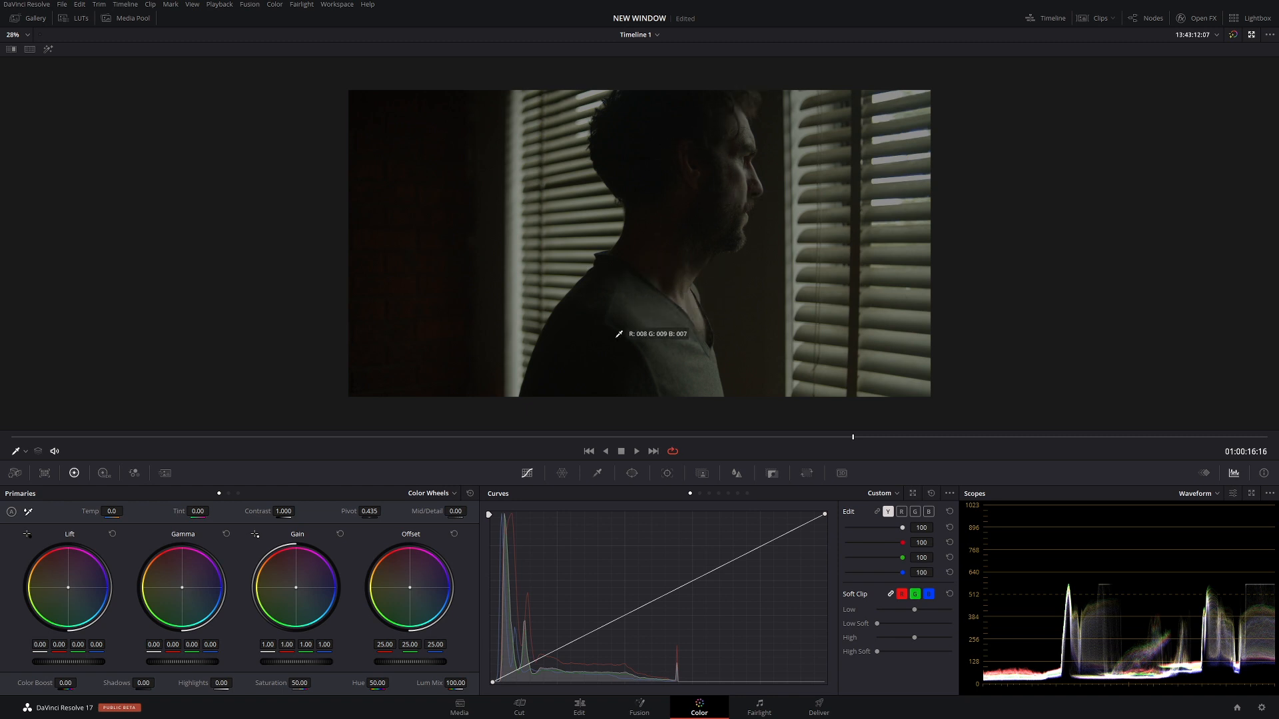
mouse_move(700, 304)
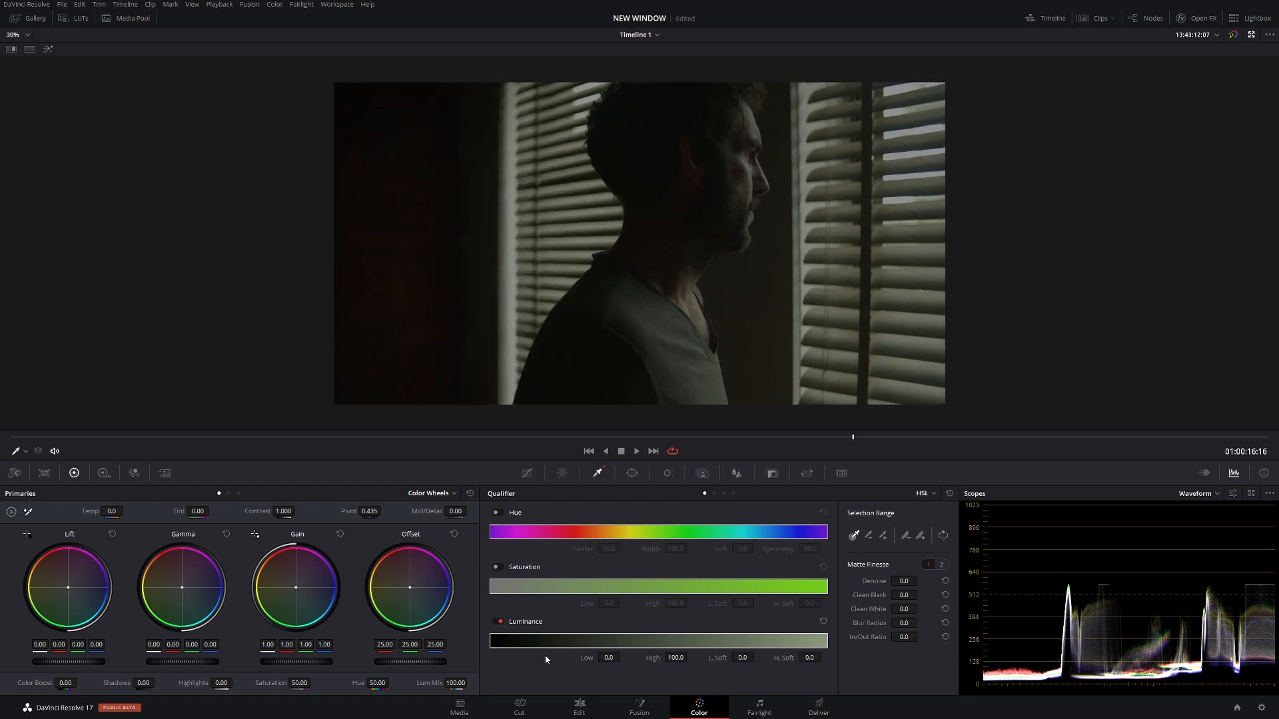
mouse_move(803, 641)
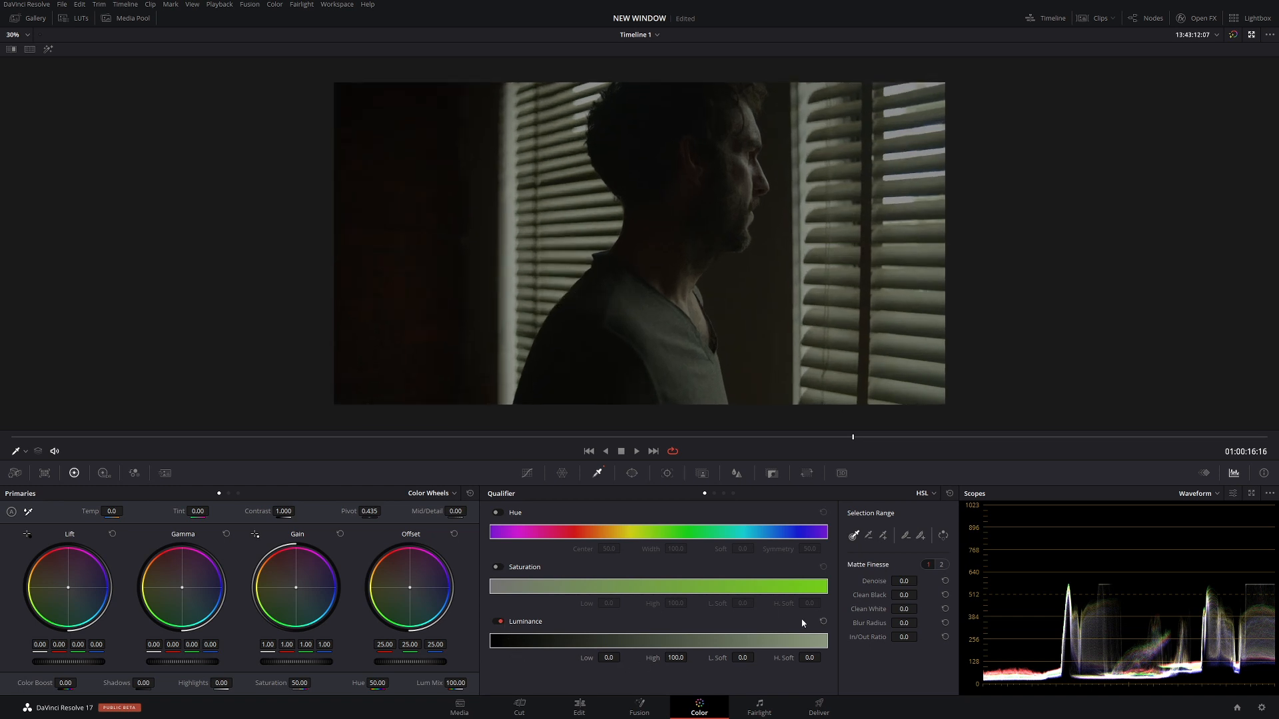
Step: Lower the Qualifier's Luminance High to about 57.4 so only darker tones are keyed
left_click_drag(826, 641, 675, 641)
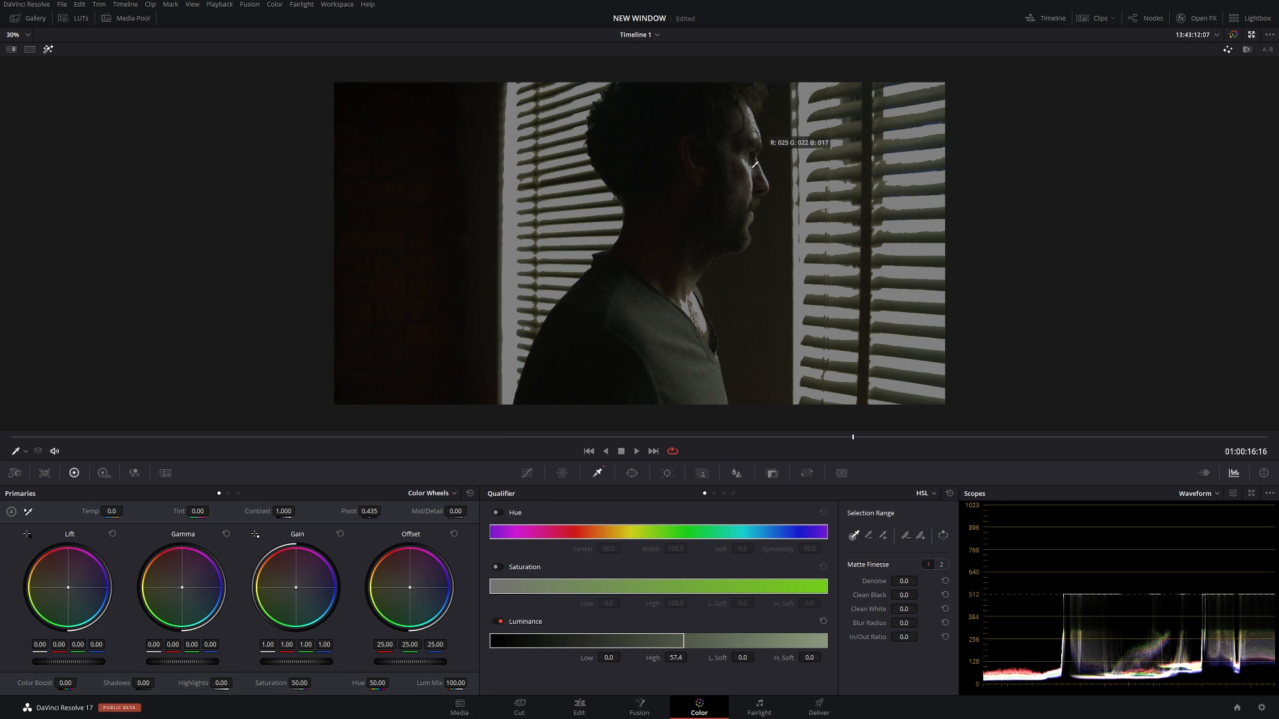
mouse_move(898, 306)
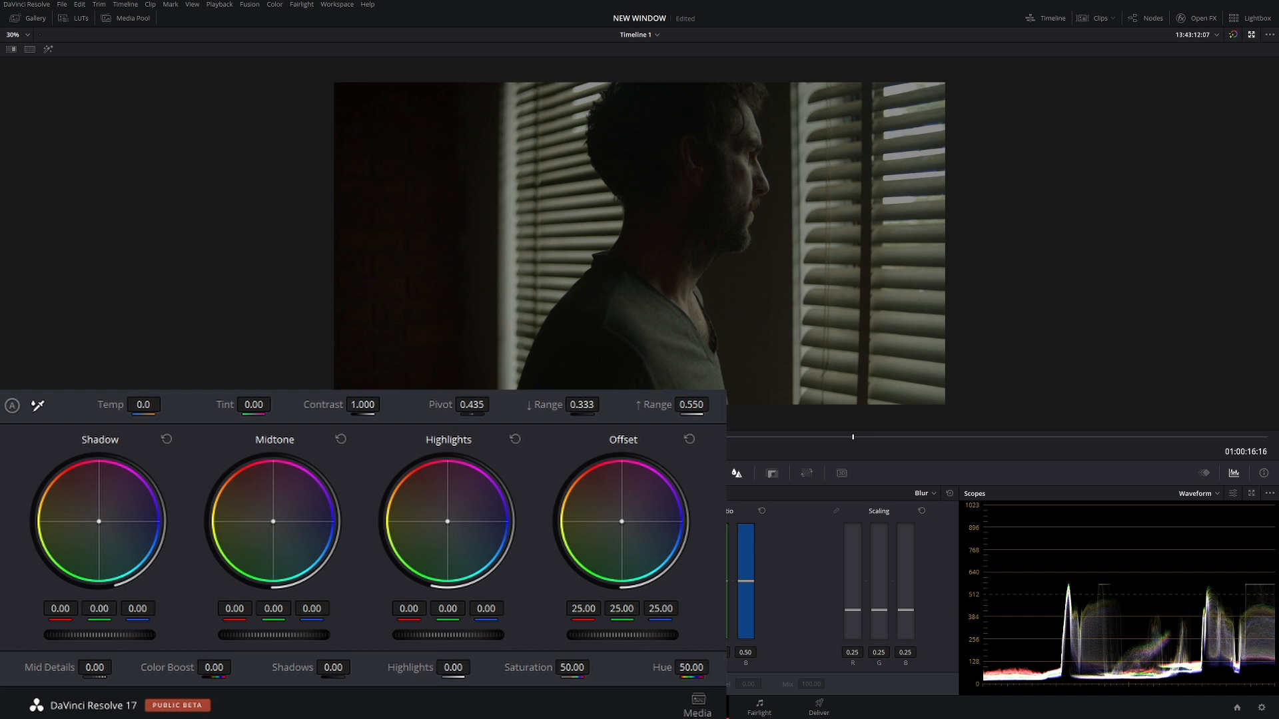
Step: Nudge the Log Shadow wheel toward green to about -0.01, 0.00, -0.01
left_click_drag(100, 522, 96, 529)
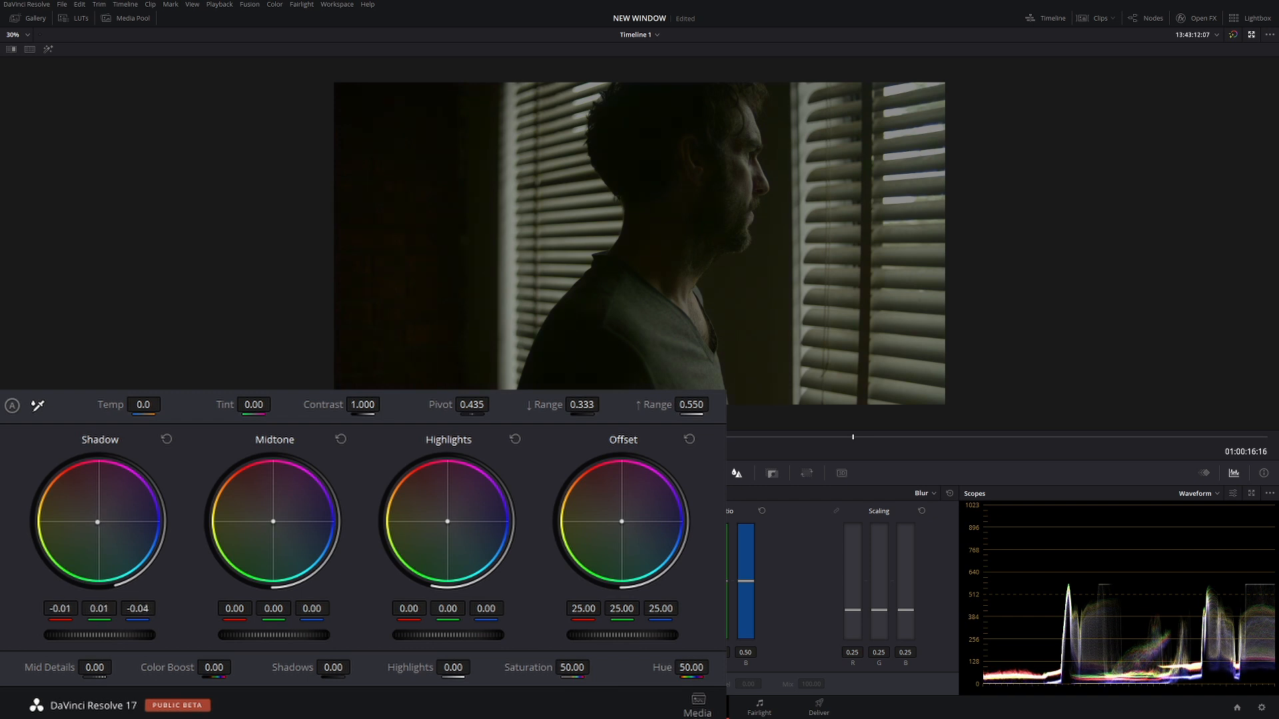
left_click_drag(100, 524, 96, 534)
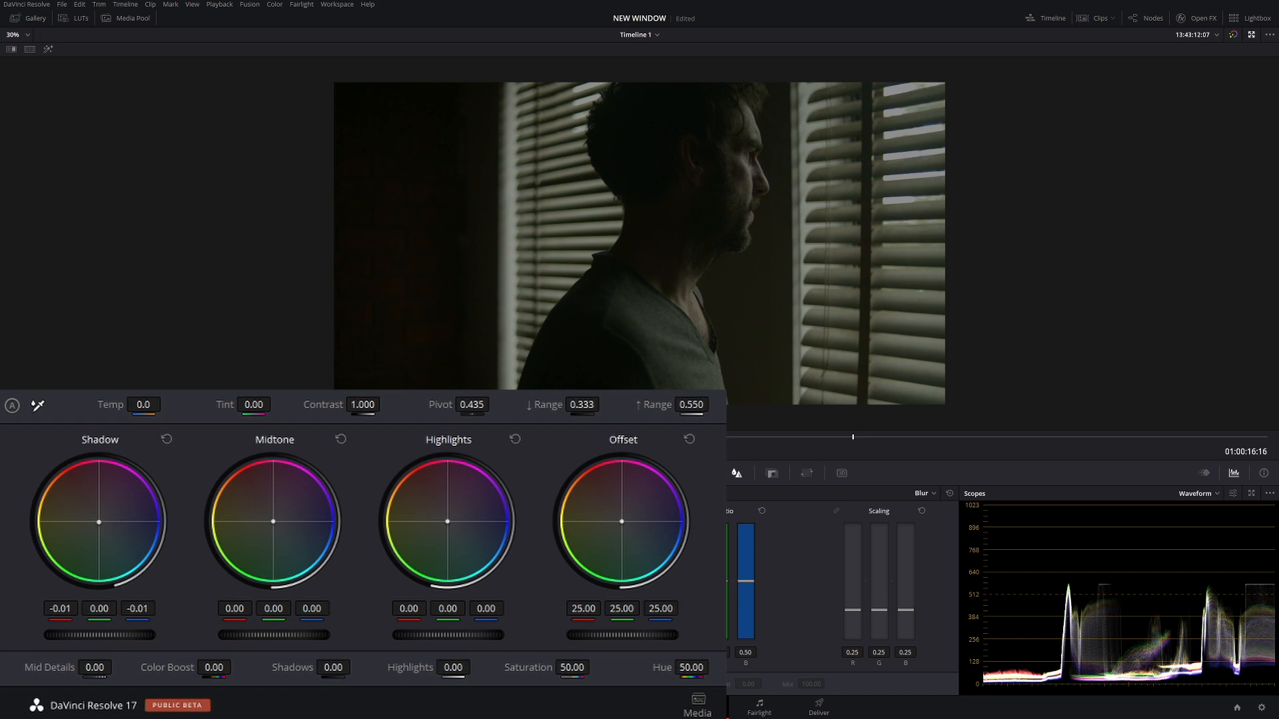
mouse_move(712, 211)
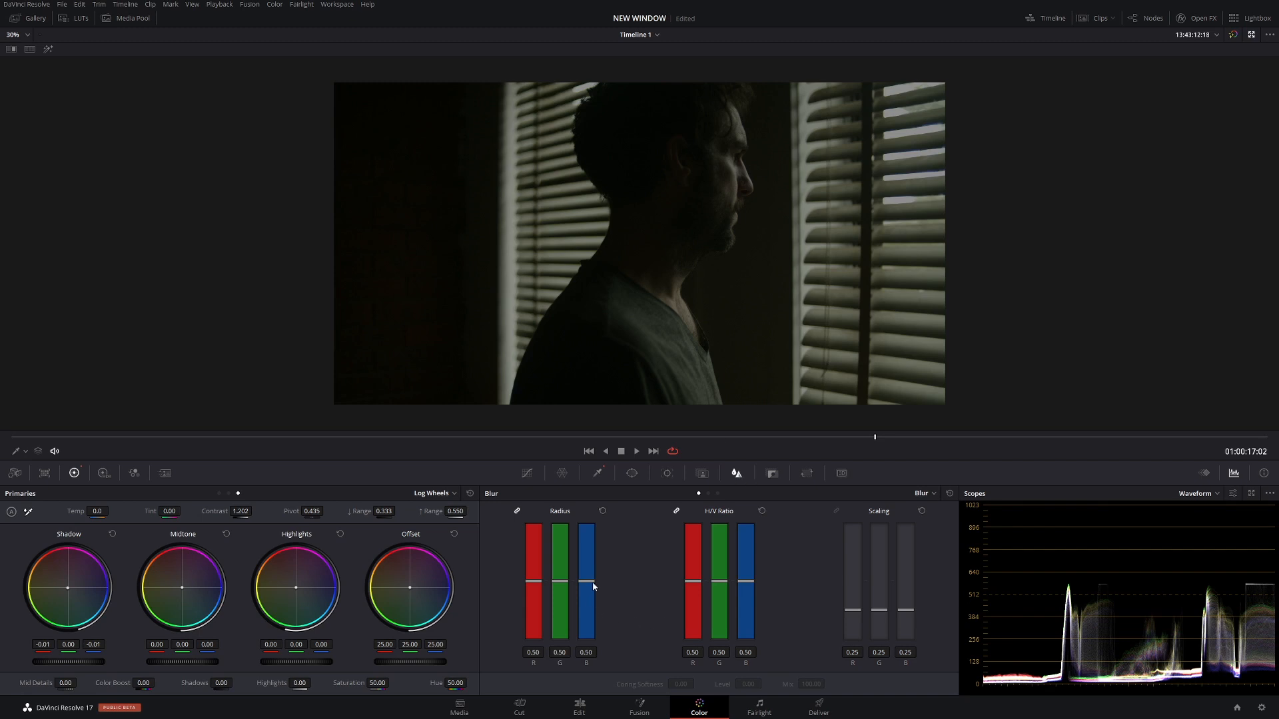
Step: Raise the Blur Radius slightly on the shadow node to soften its correction
left_click_drag(587, 588, 586, 581)
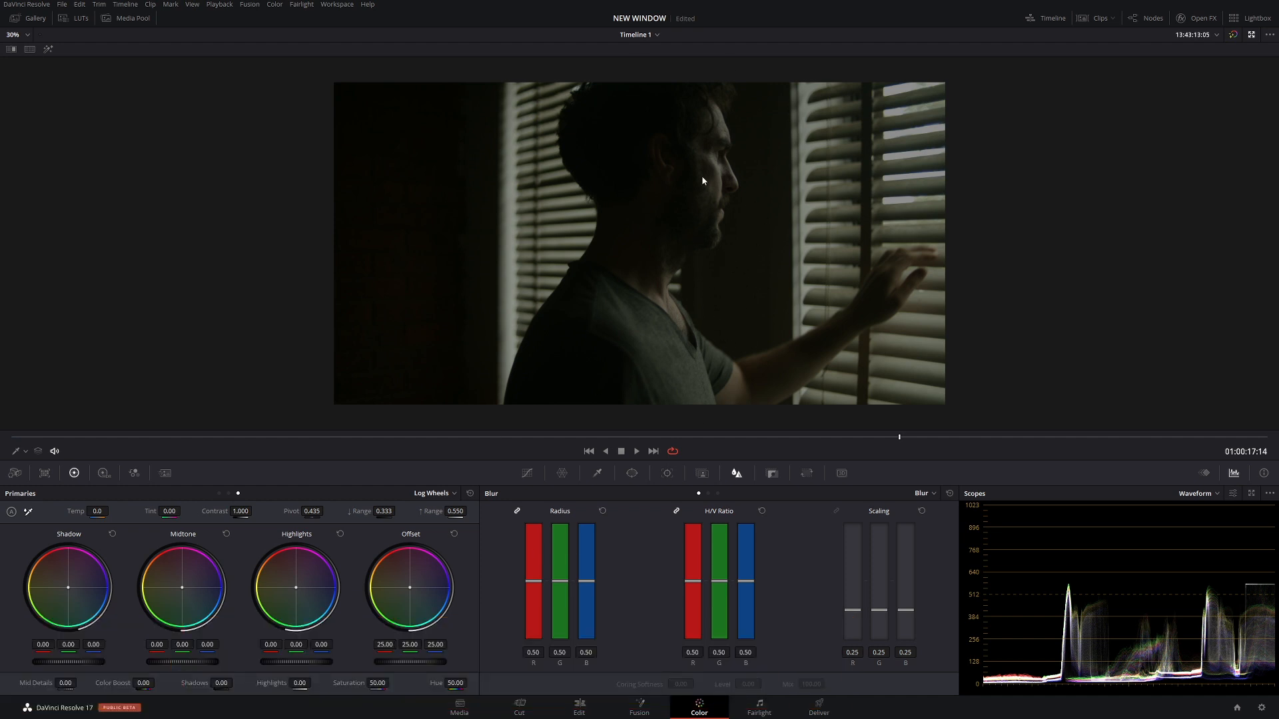
Step: Reset the blur radius and switch the Primaries palette to Color Wheels for the gamma warm-up
left_click_drag(586, 579, 587, 588)
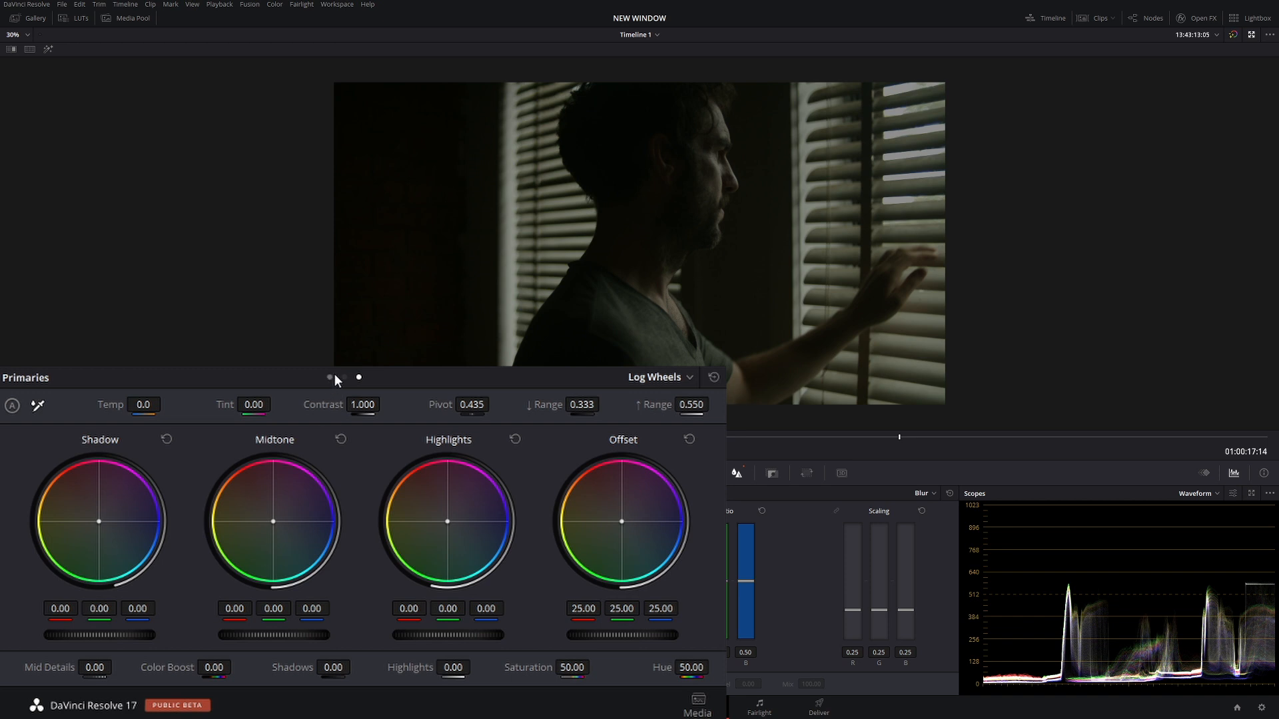
left_click(690, 376)
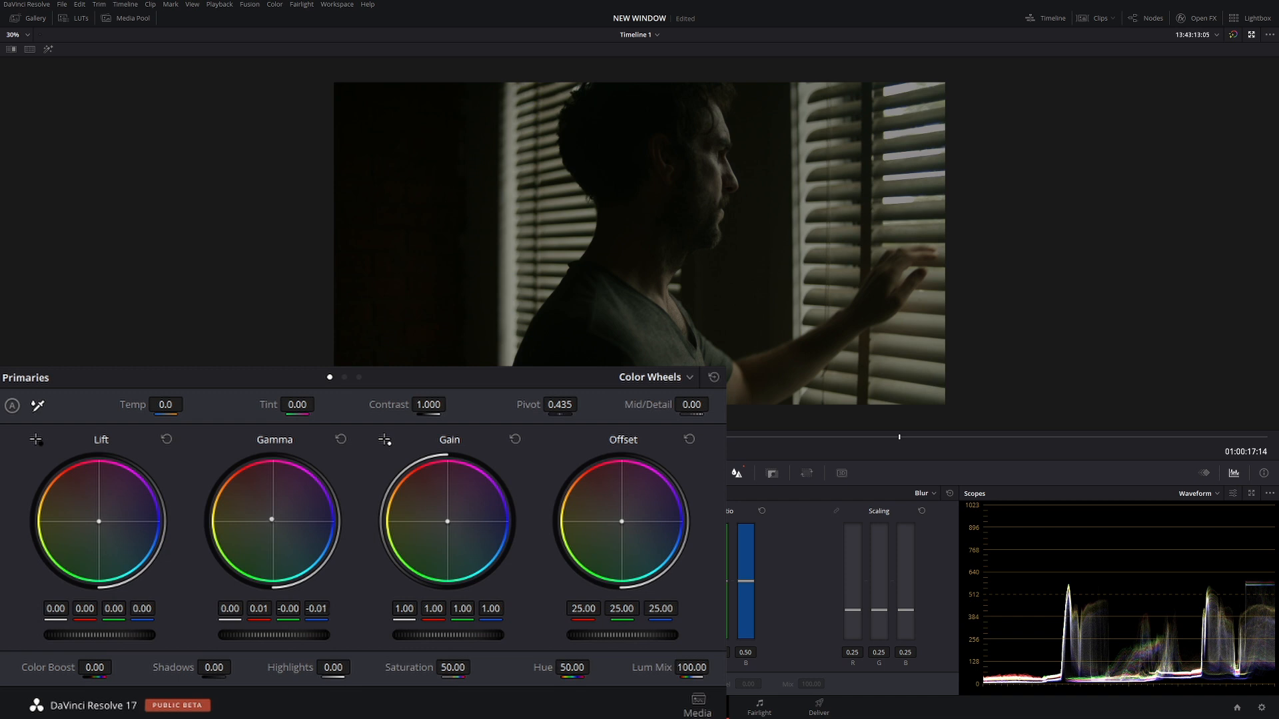
mouse_move(453, 532)
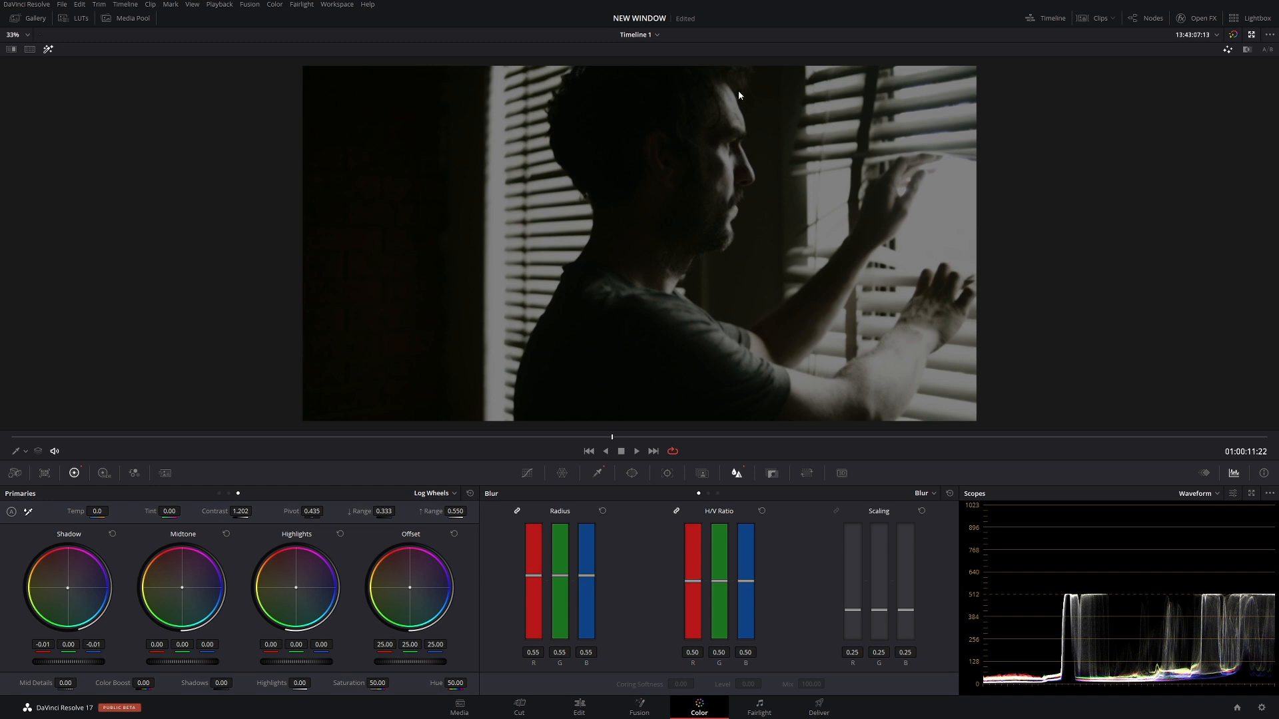
mouse_move(744, 483)
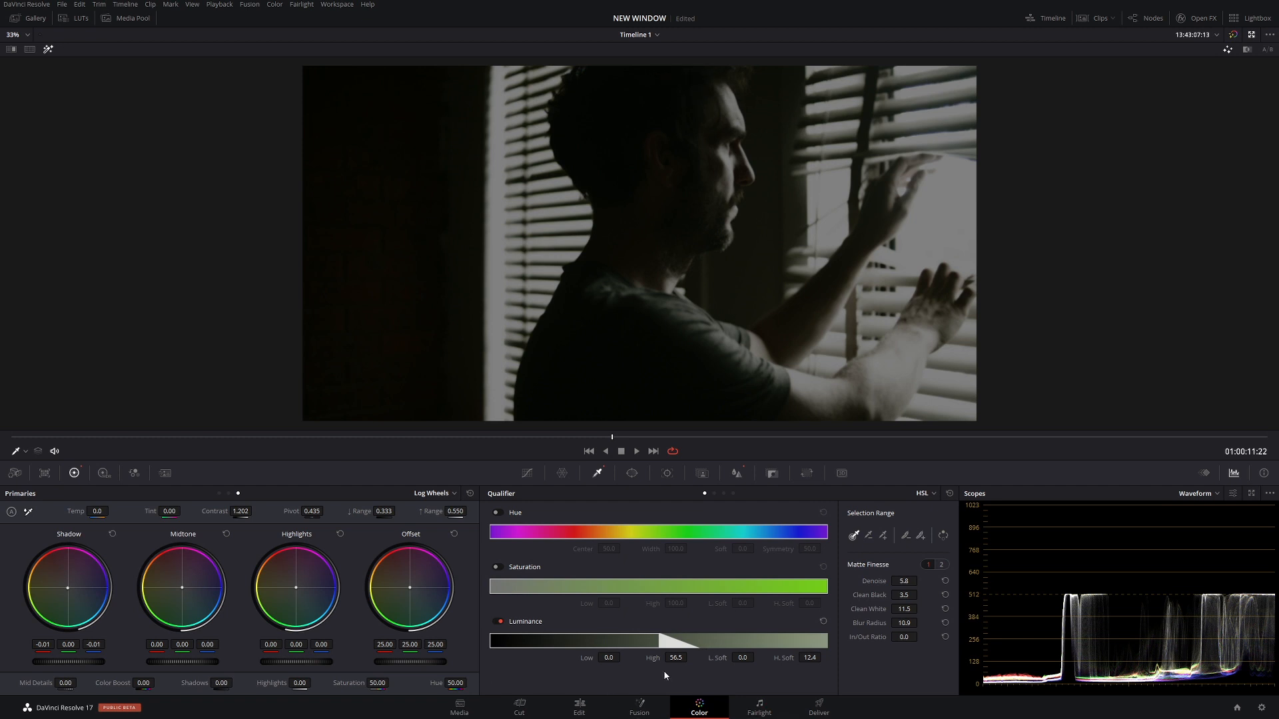
mouse_move(672, 669)
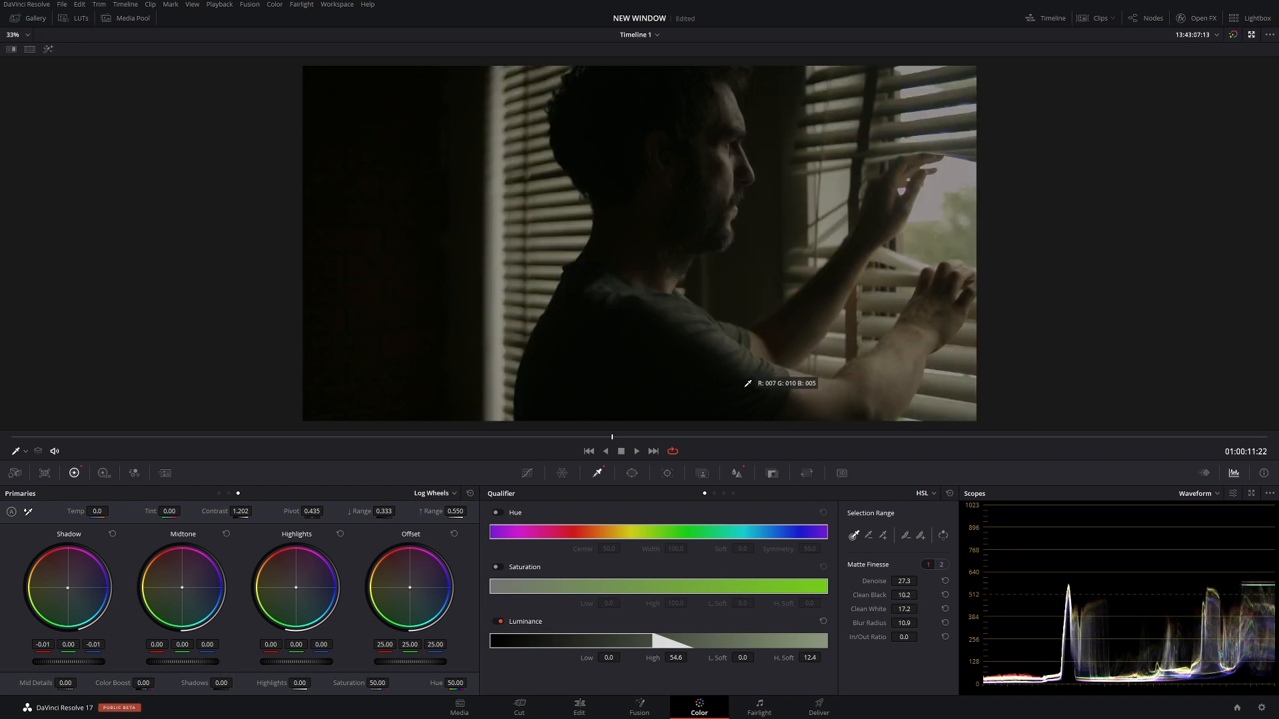
Step: Change a control in the top toolbar while refining the luminance key
left_click(1251, 35)
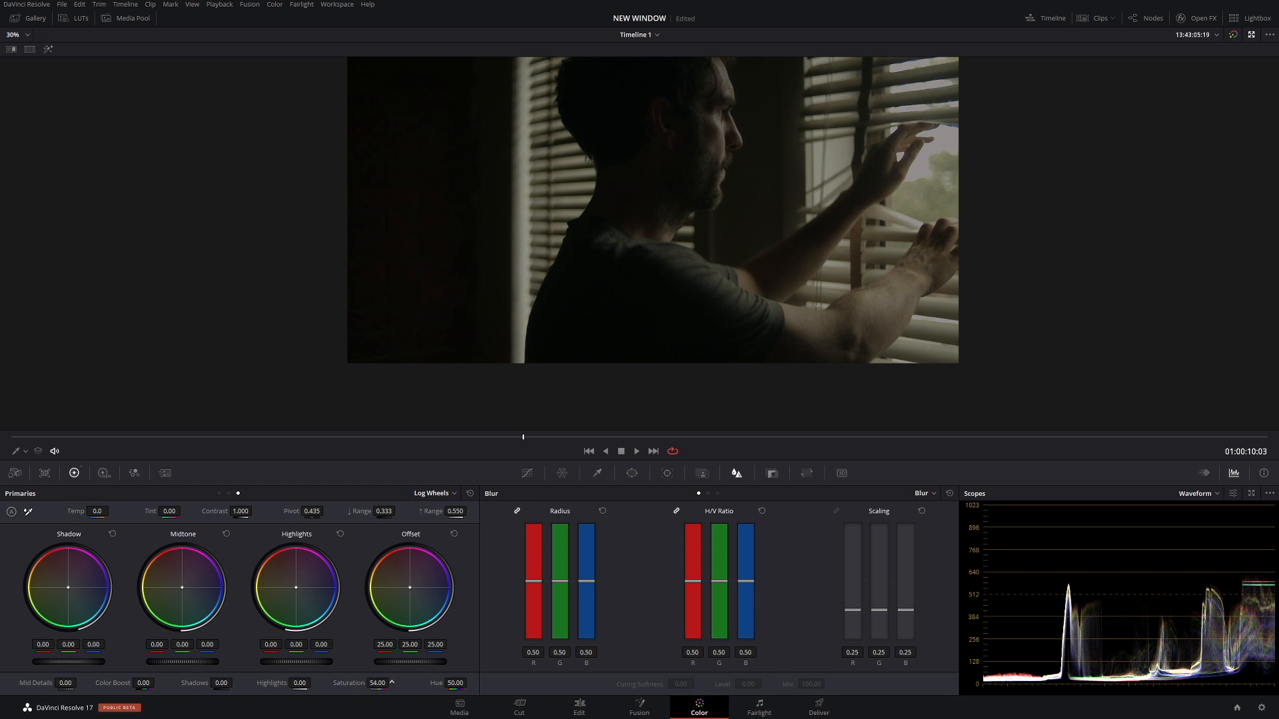
Step: Raise the primary Saturation from 54 to about 59.80
left_click_drag(377, 682, 383, 676)
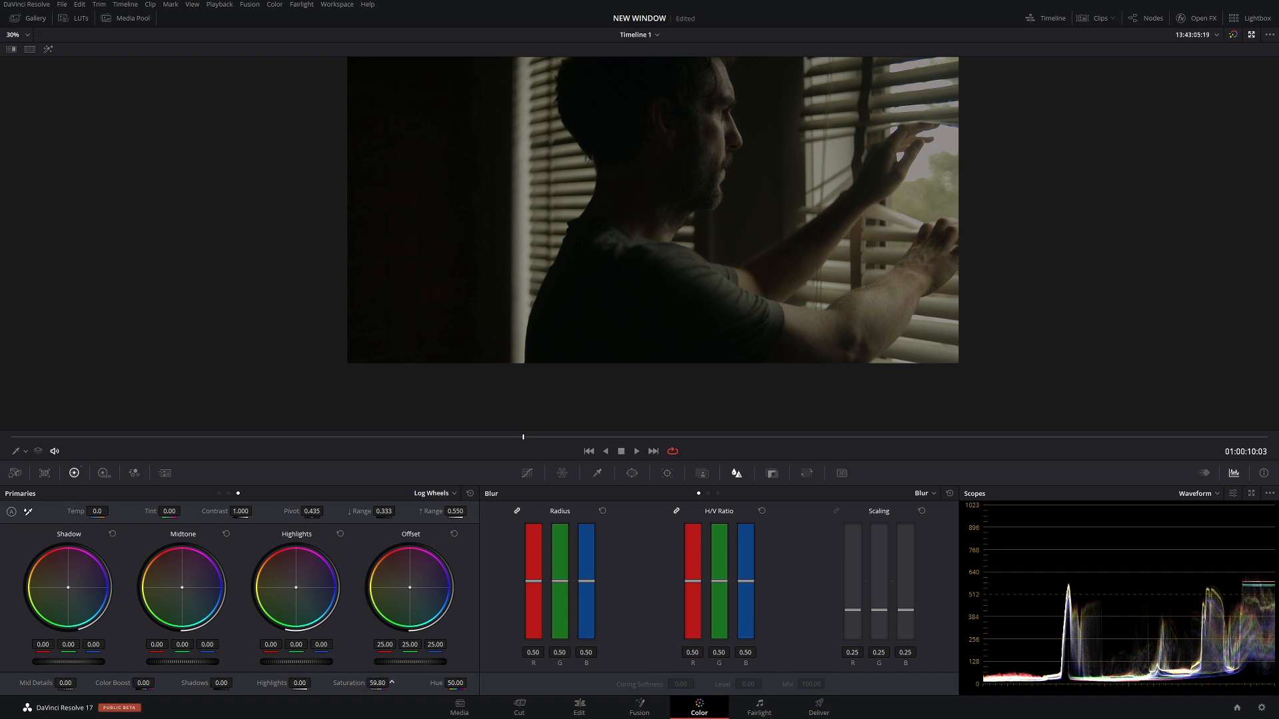